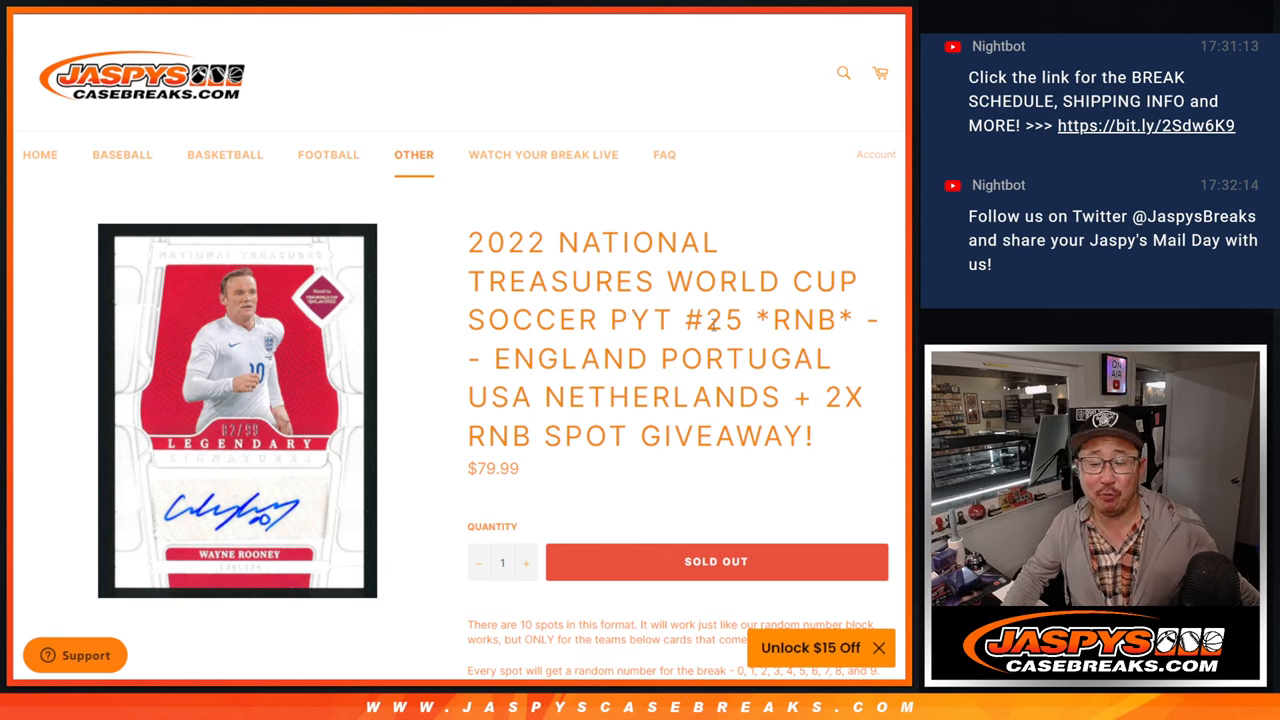
- Highlight RNB in the break title and select the eight buyer names in the sheet
double_click(804, 320)
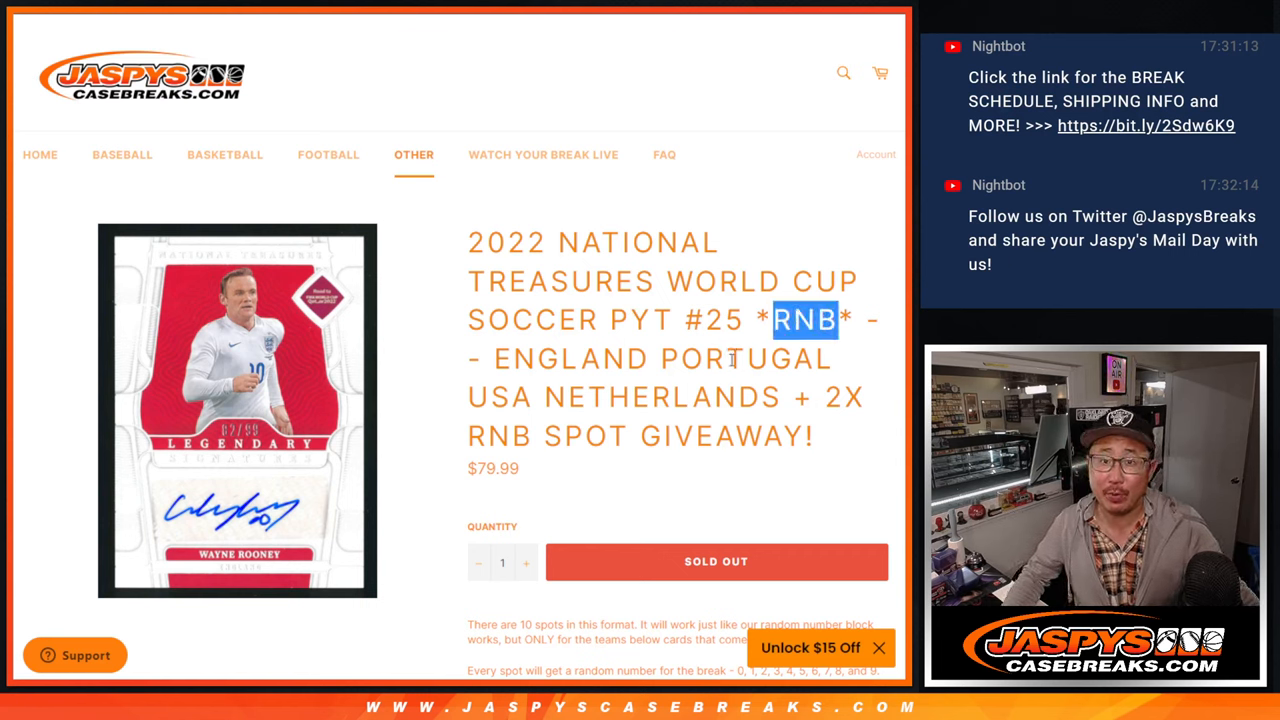
drag(770, 319, 790, 397)
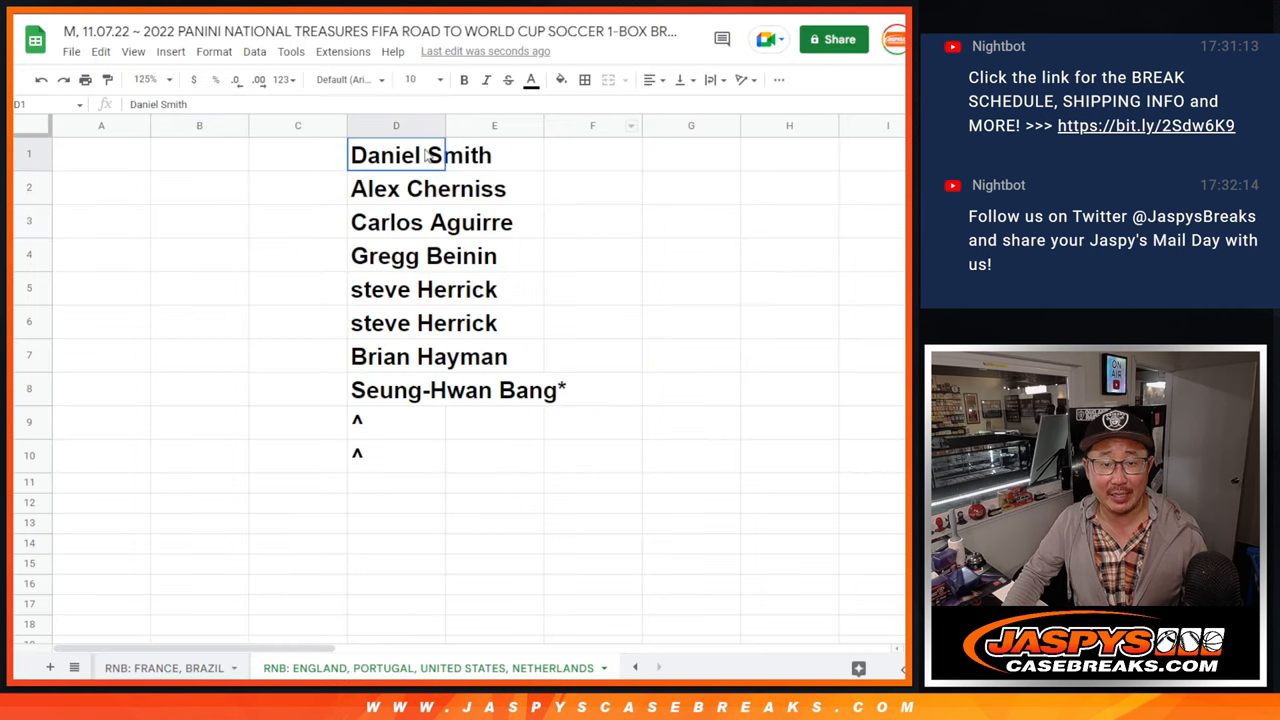
drag(396, 154, 396, 390)
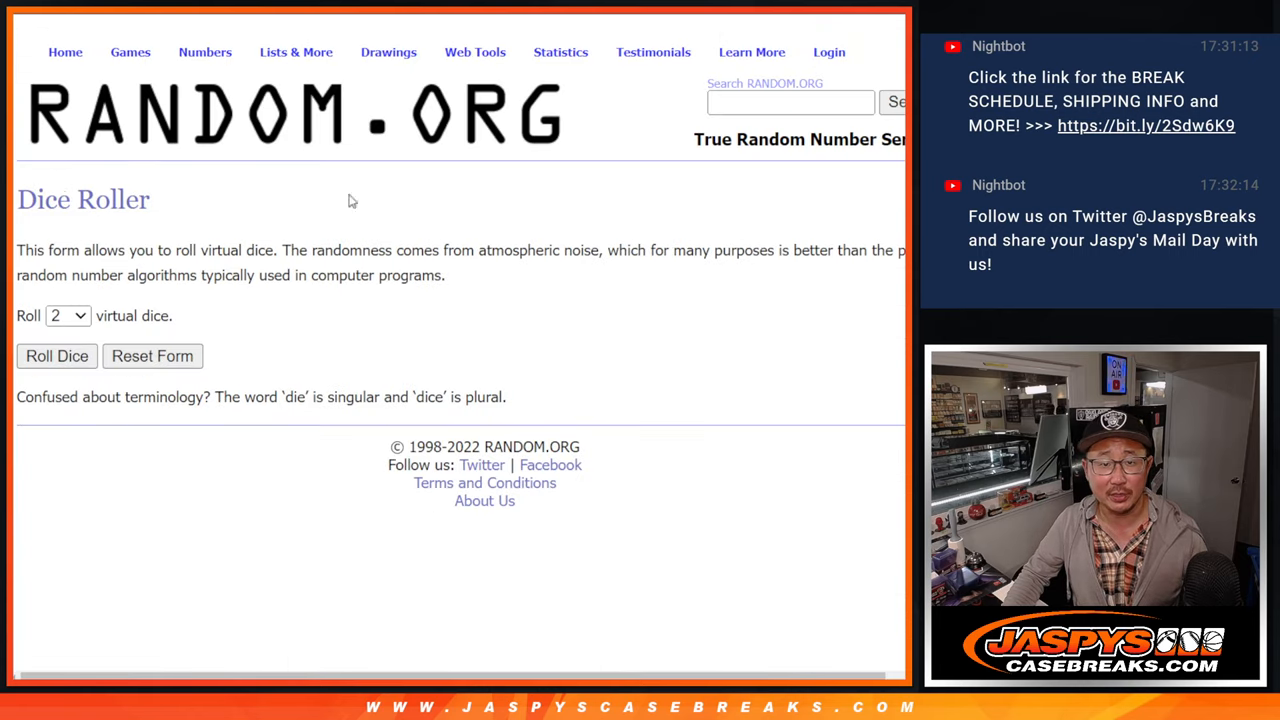
- Randomize the eight buyer names in List Randomizer and select the top two results
click(57, 356)
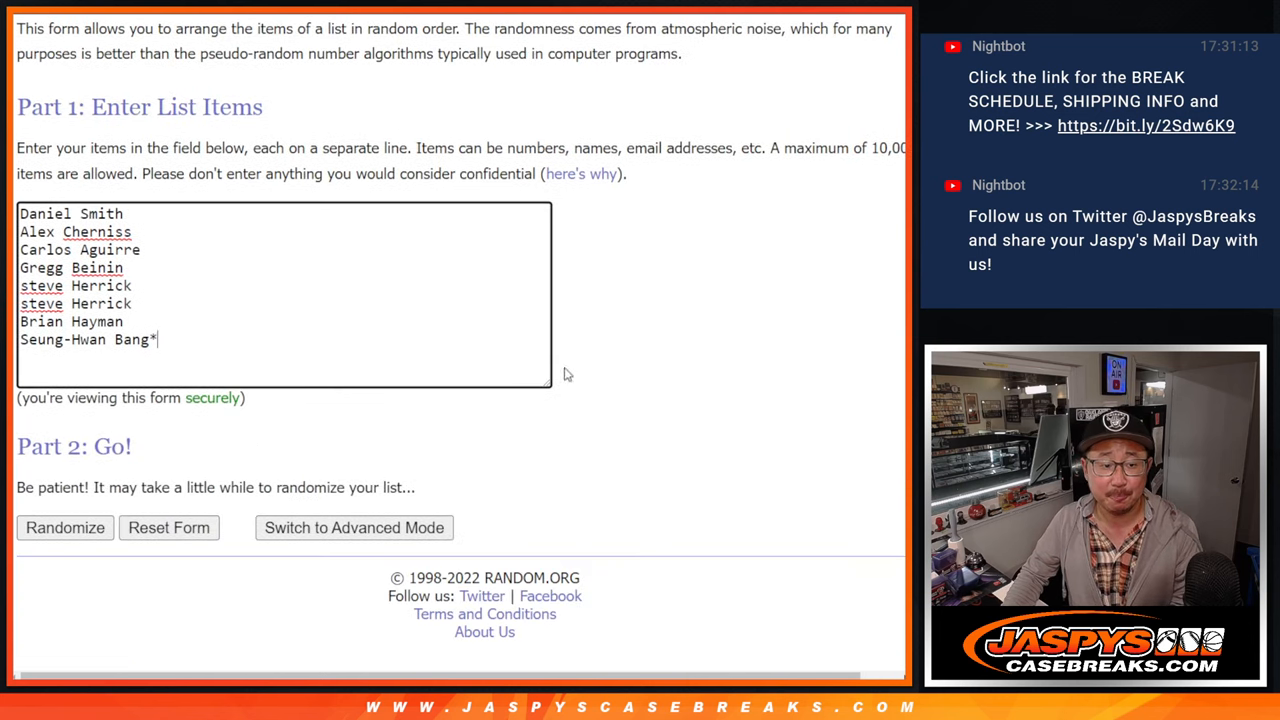
click(64, 527)
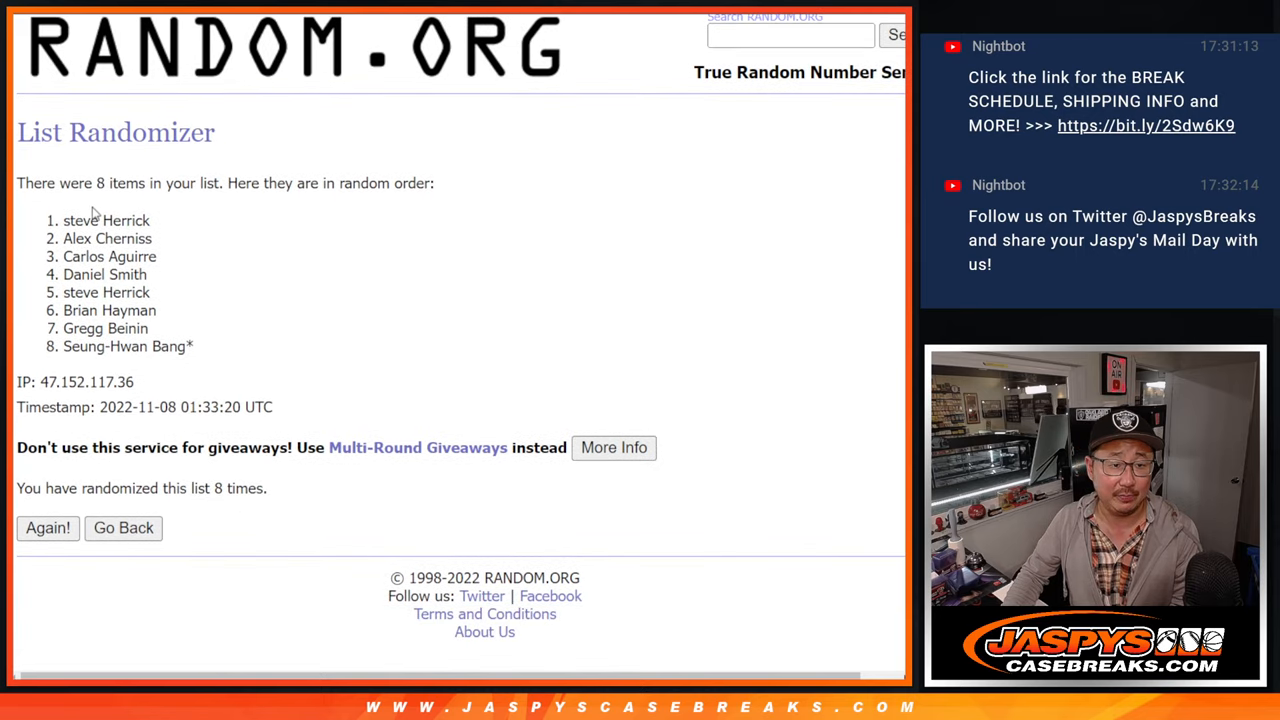
drag(64, 220, 150, 238)
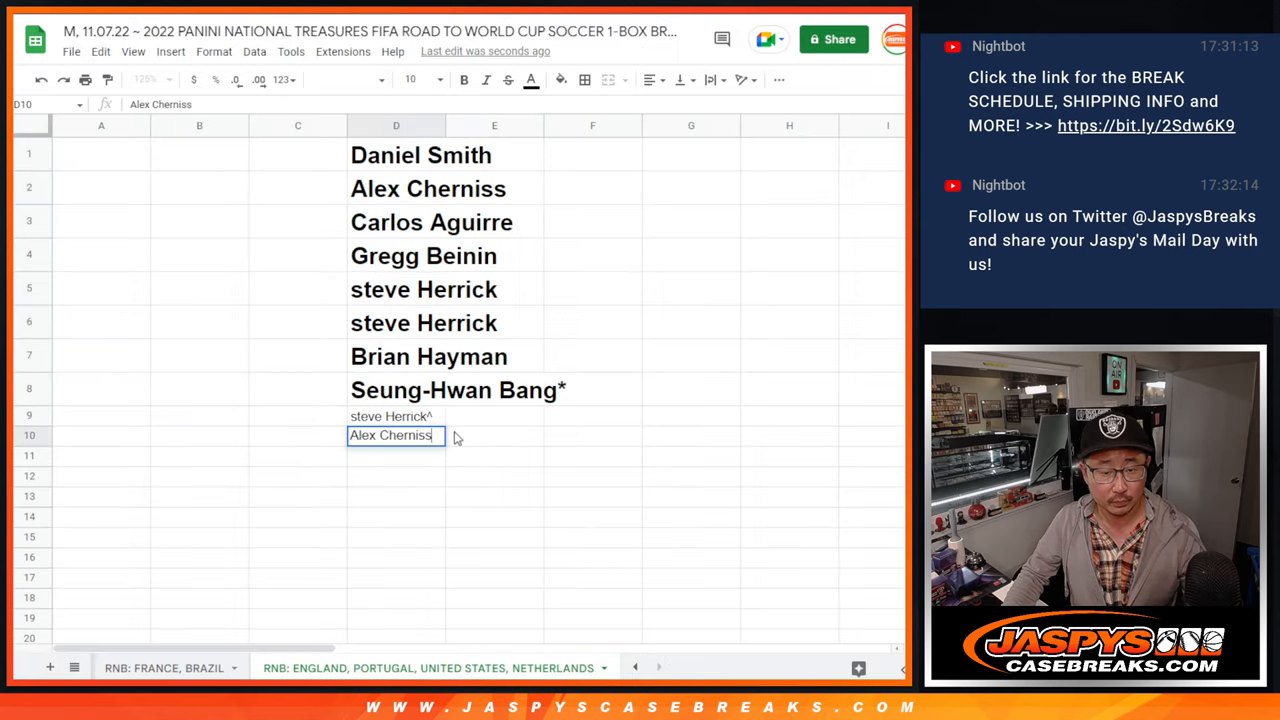
text(^)
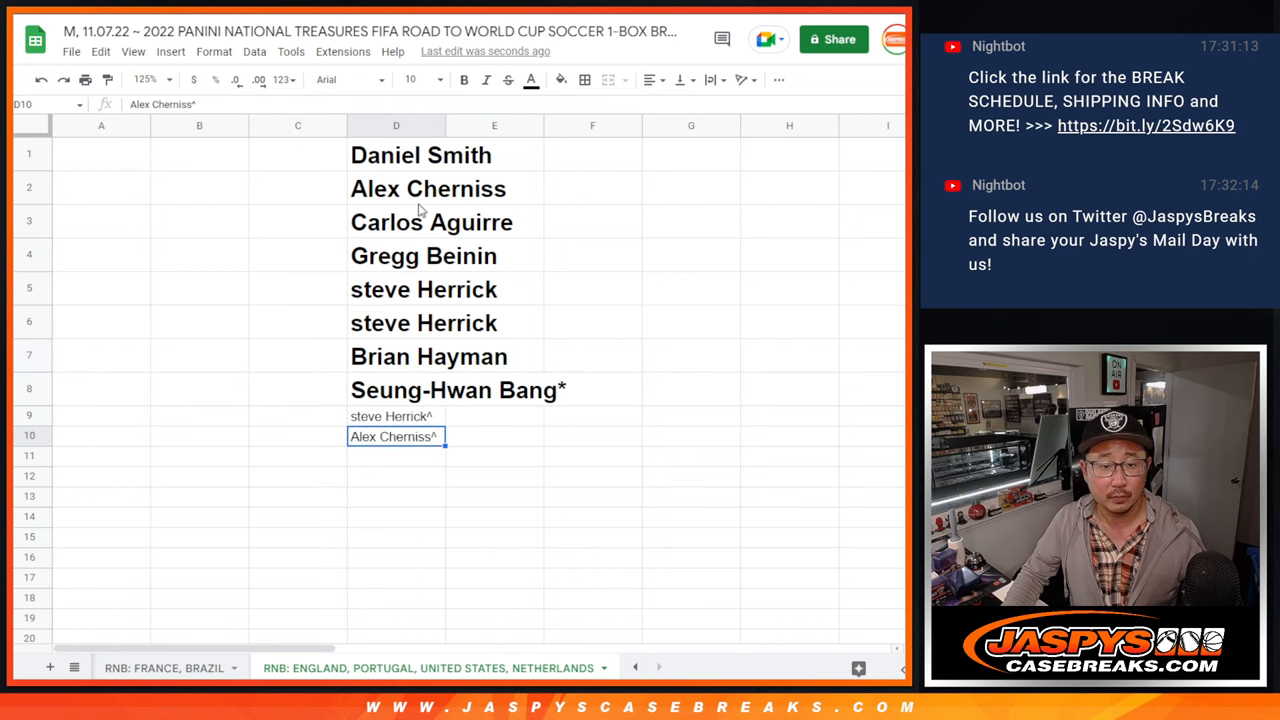
key(Delete)
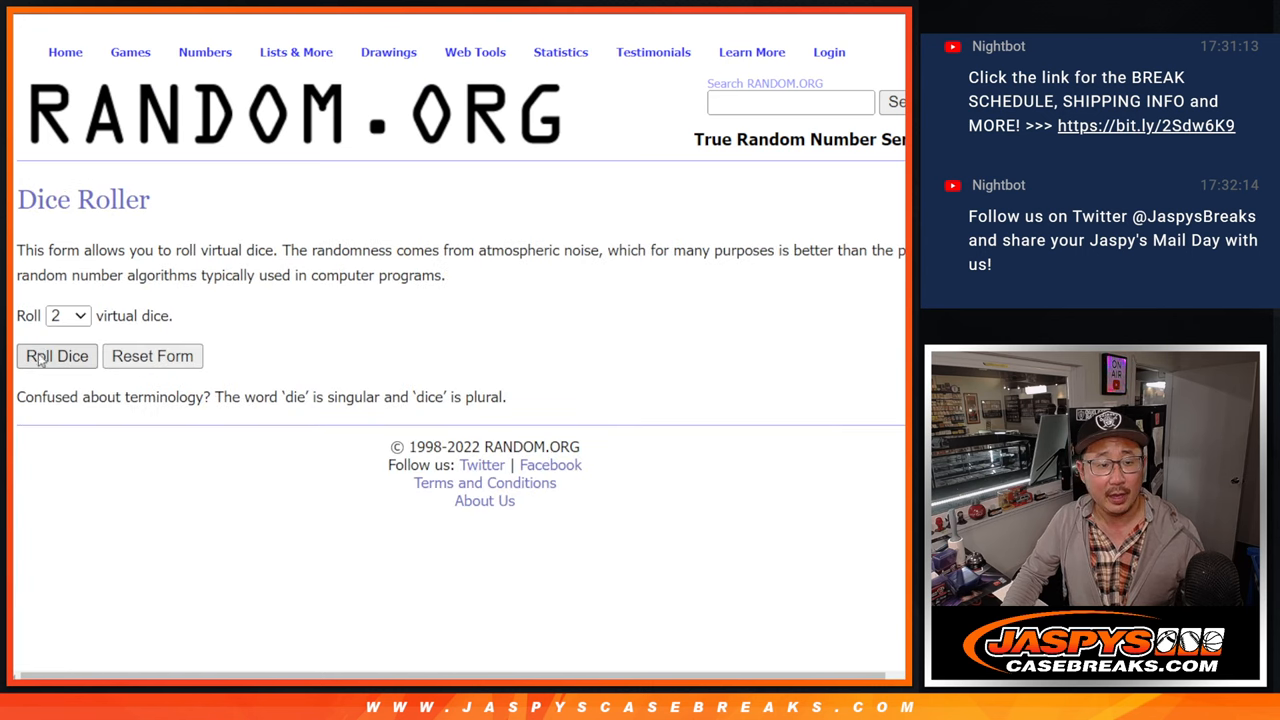
- Randomize the numbers 0–9 in List Randomizer and select the shuffled results to copy
click(57, 356)
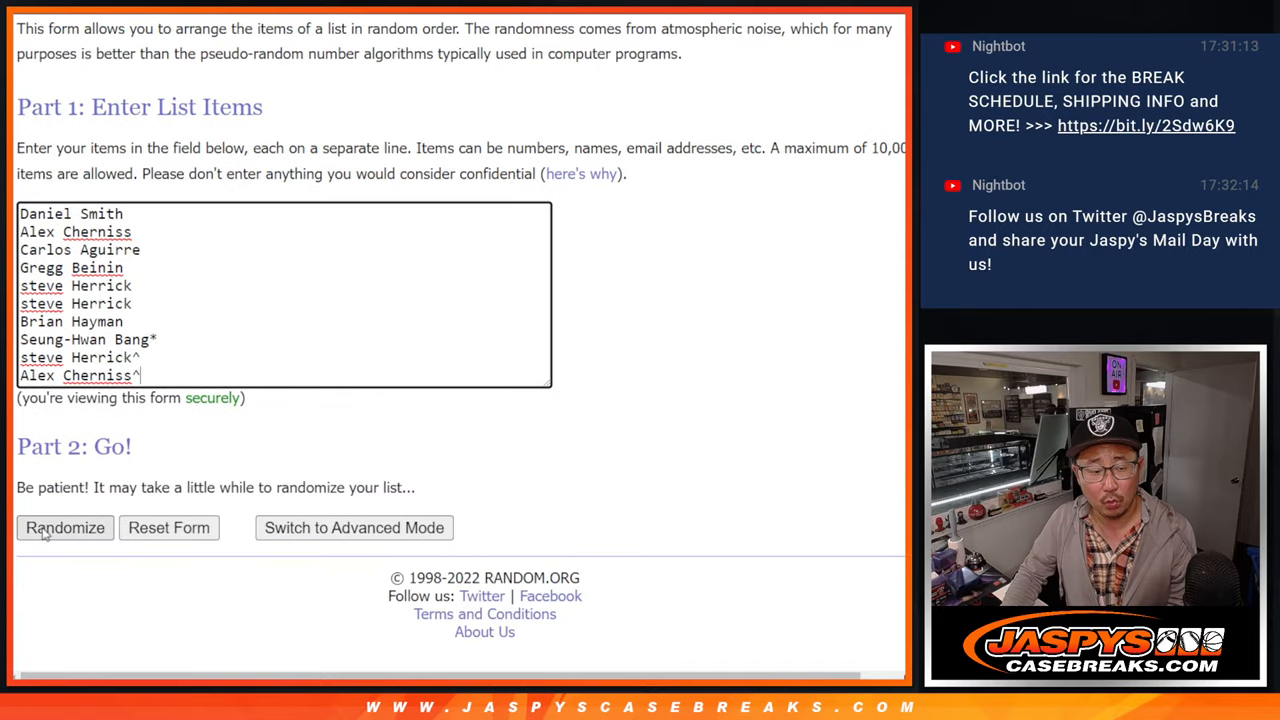
click(64, 527)
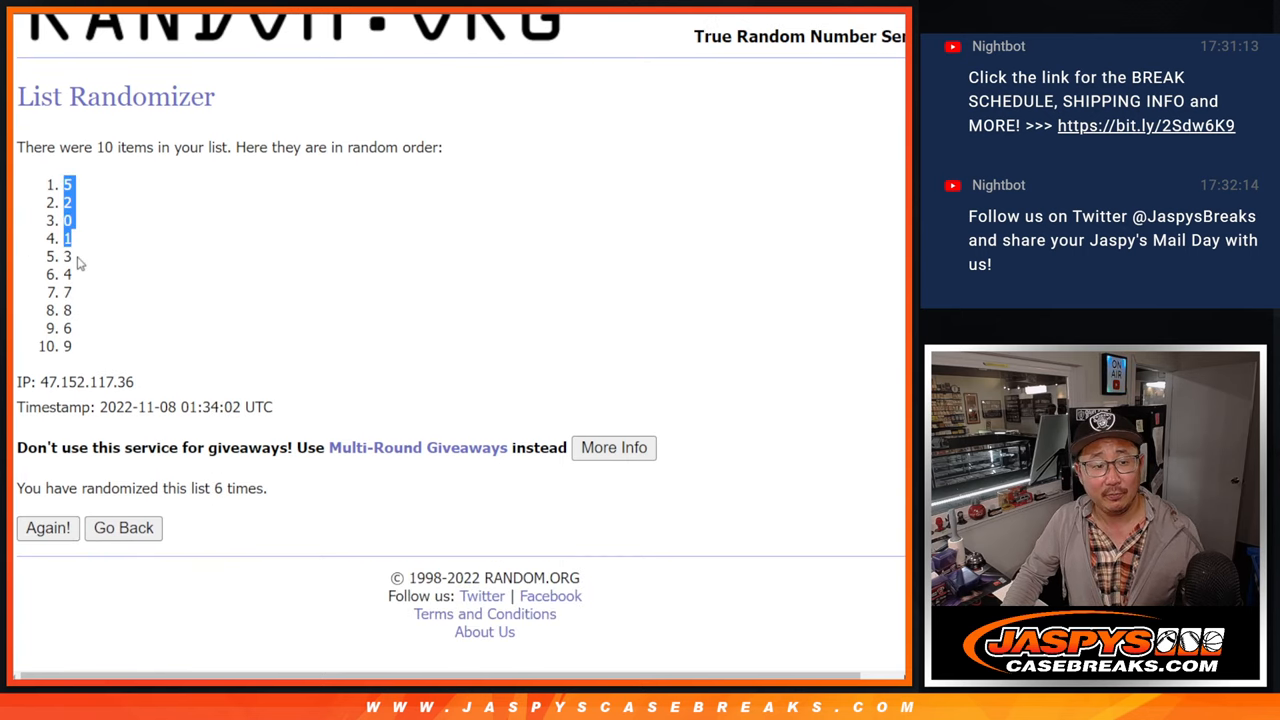
drag(68, 184, 68, 346)
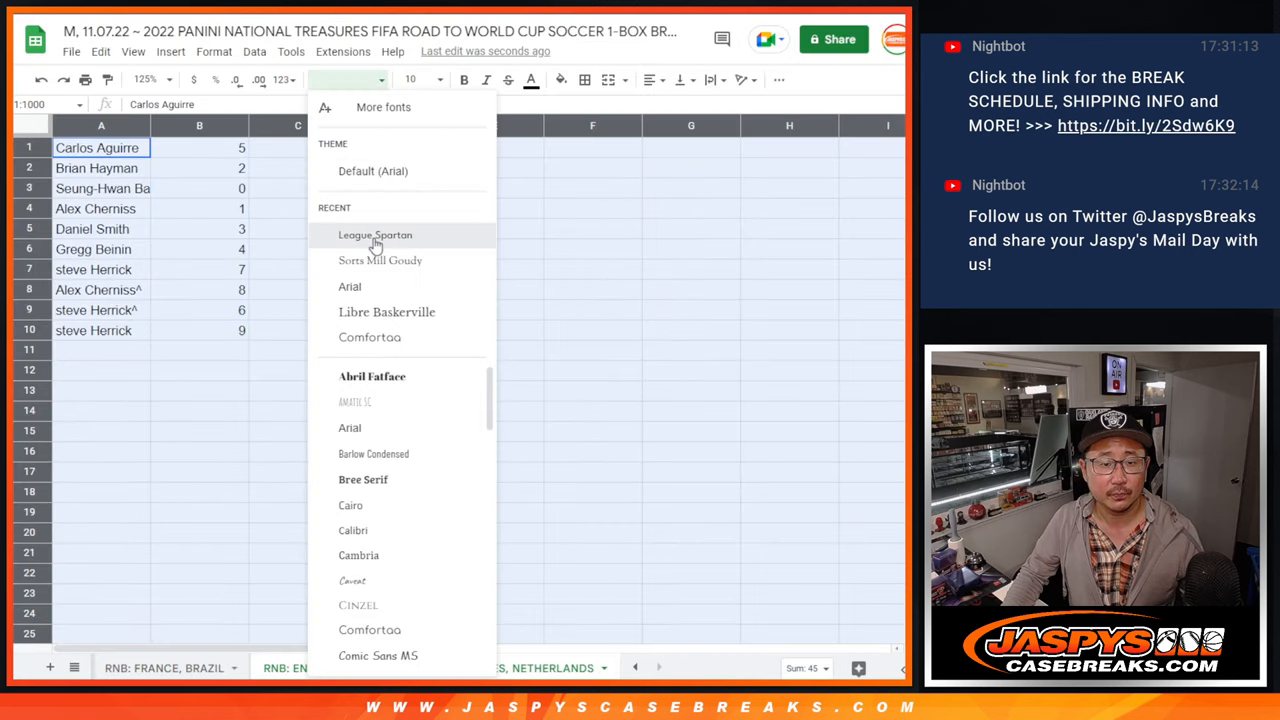
- Apply the League Spartan font and zoom the sheet to 150%
click(375, 234)
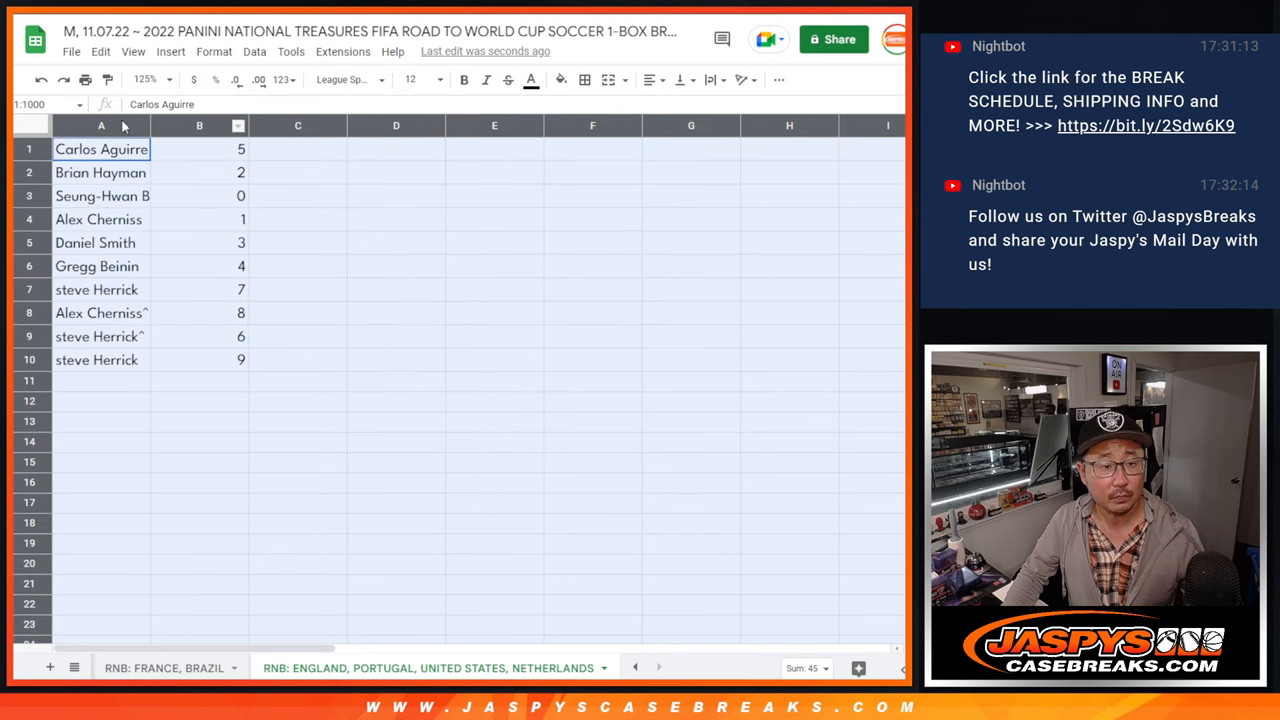
click(145, 79)
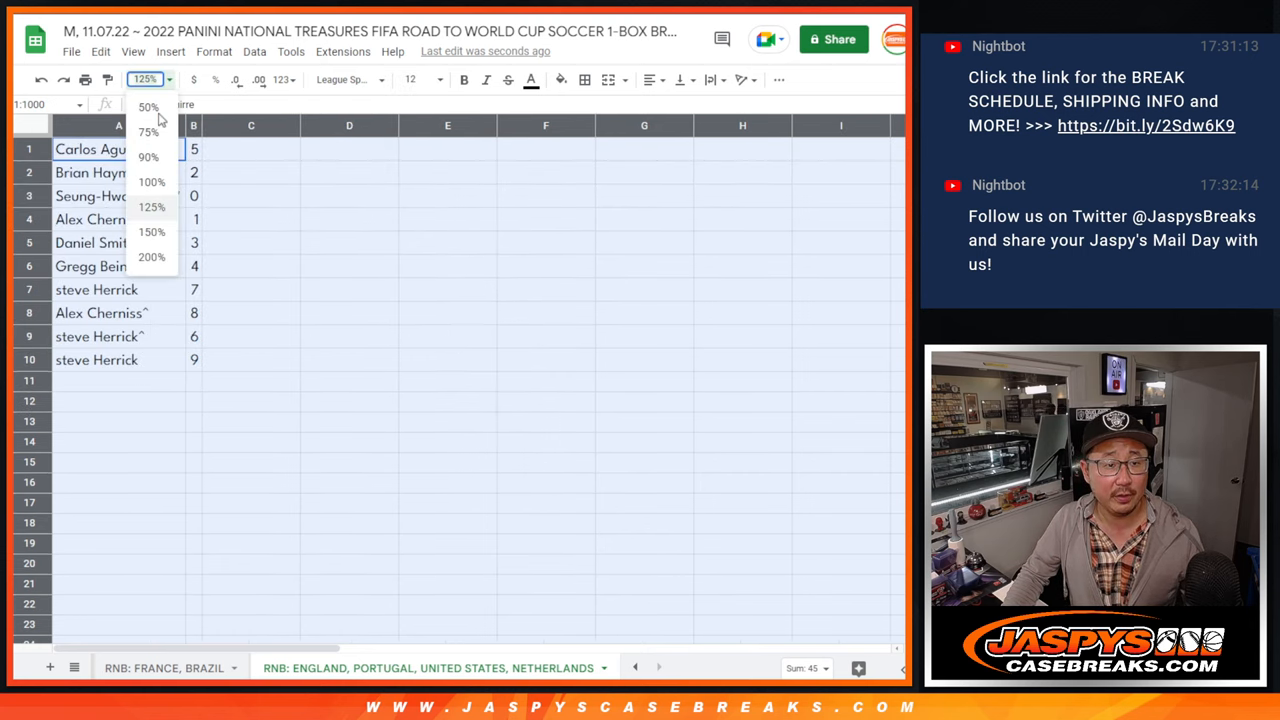
click(151, 231)
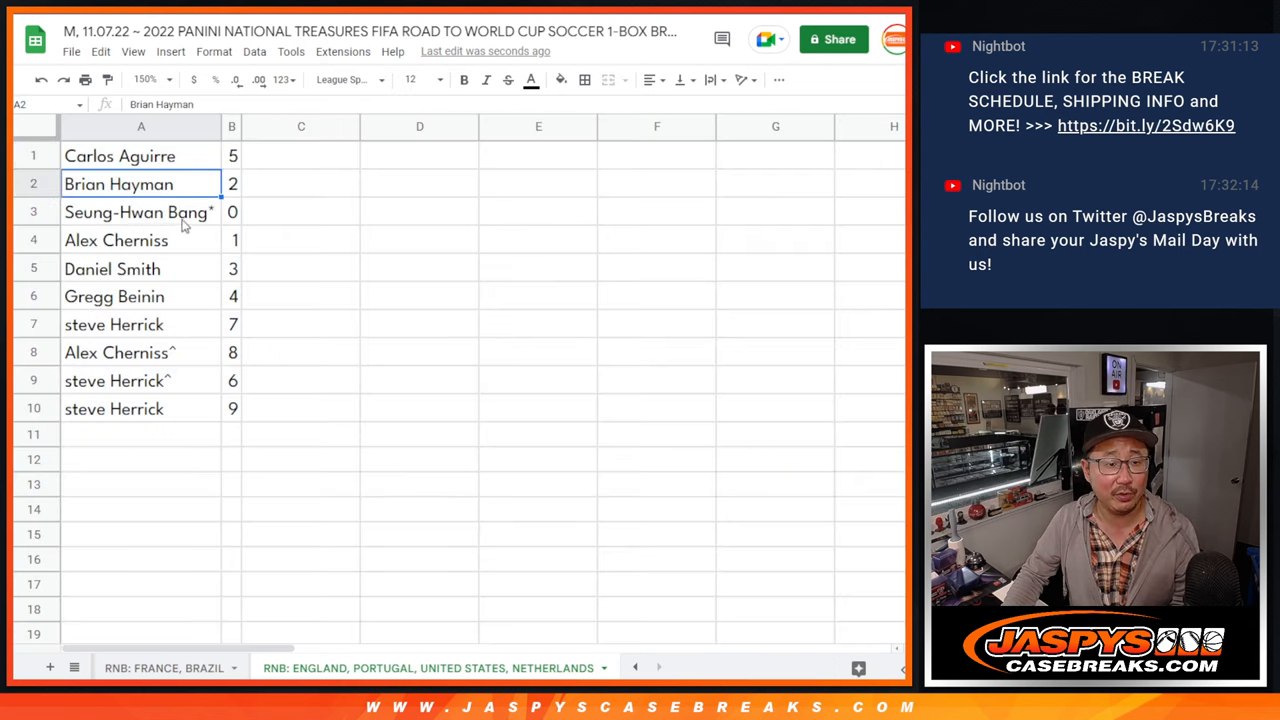
- Add borders around the ten pairs and sort the sheet A to Z by column B
click(140, 212)
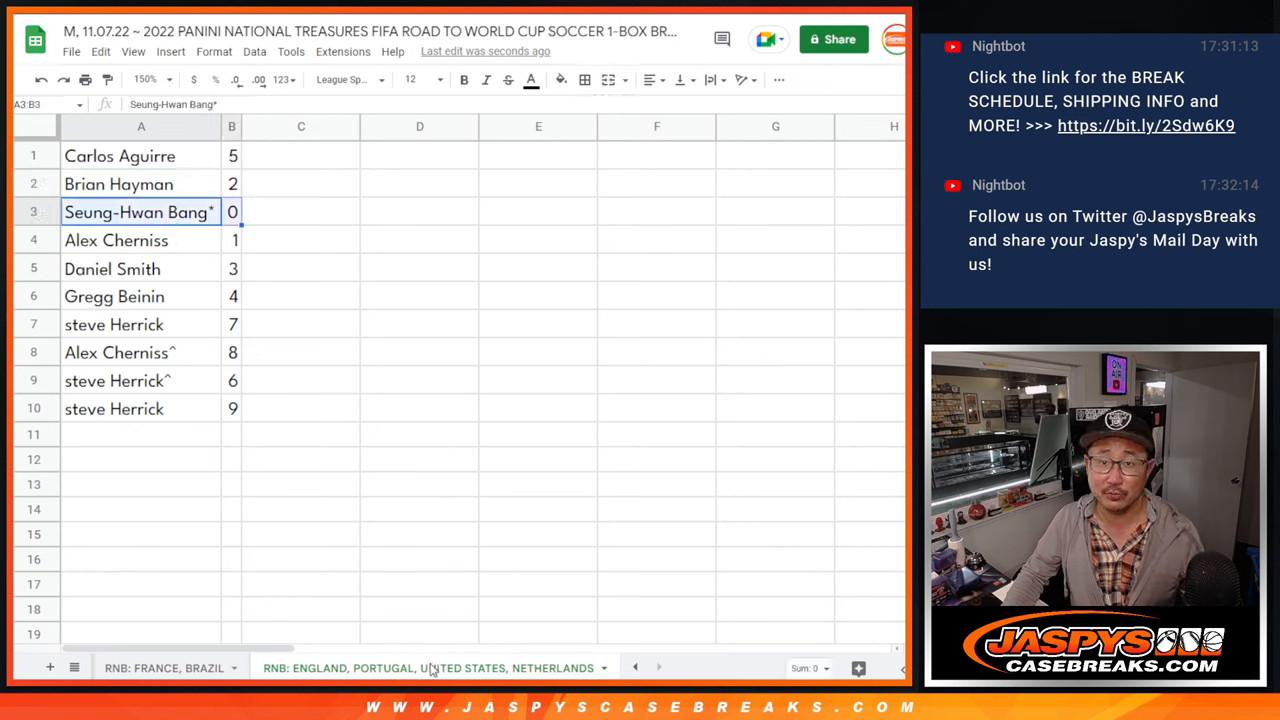
click(141, 240)
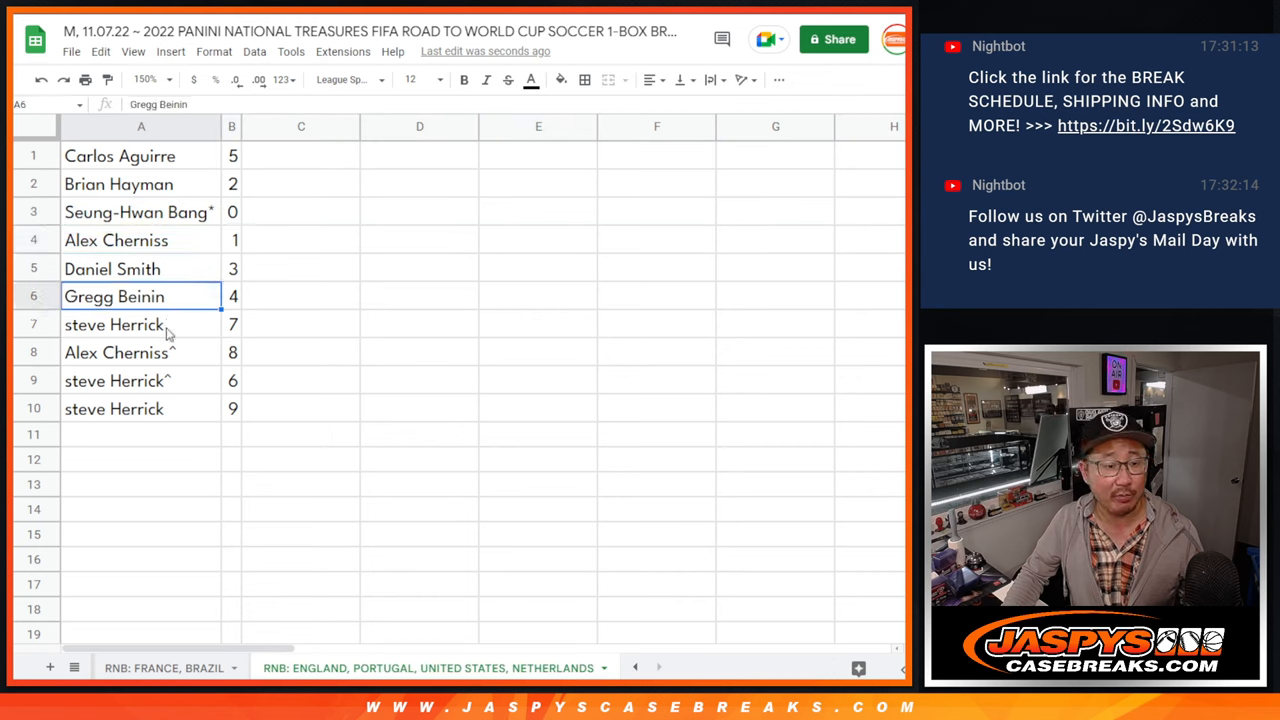
click(140, 380)
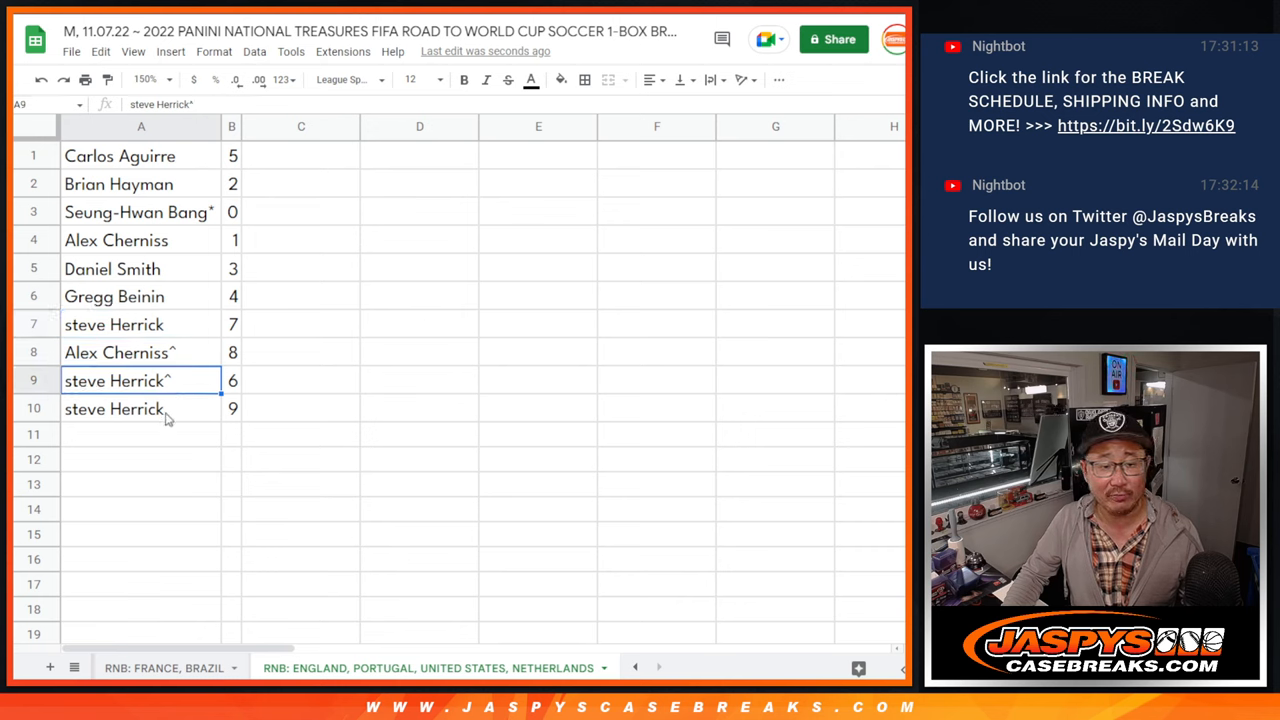
right_click(231, 126)
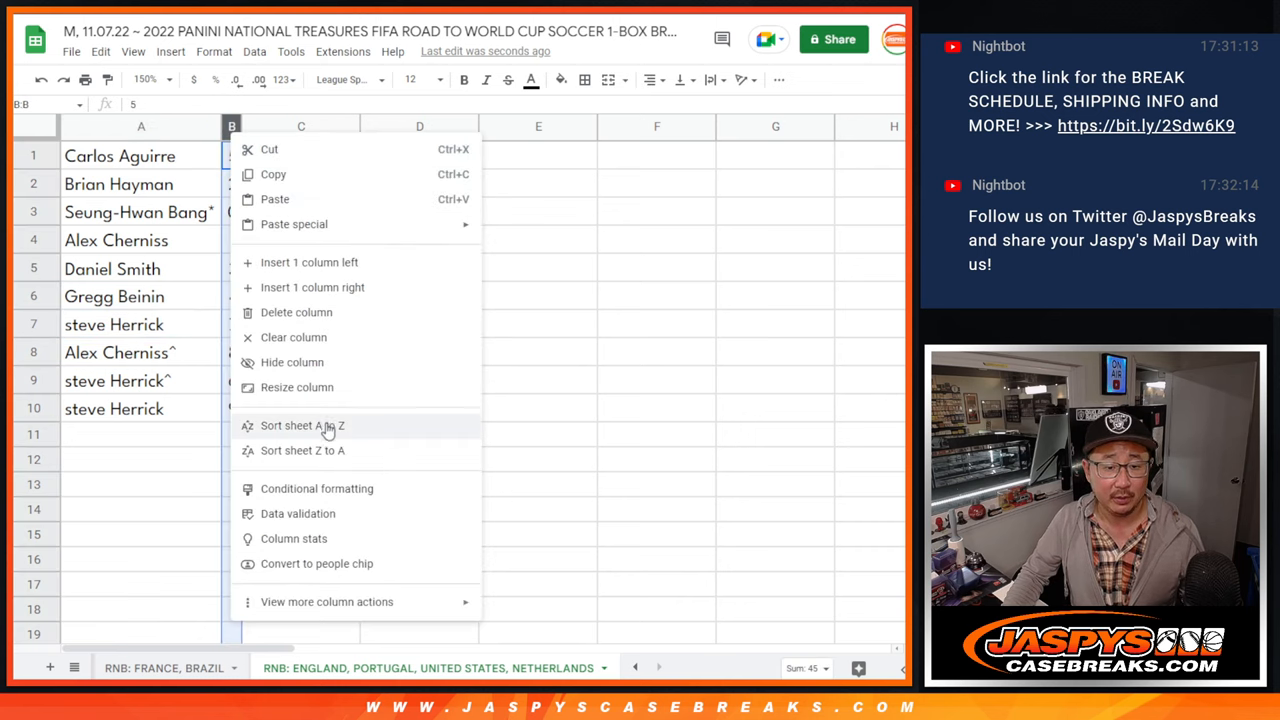
click(302, 425)
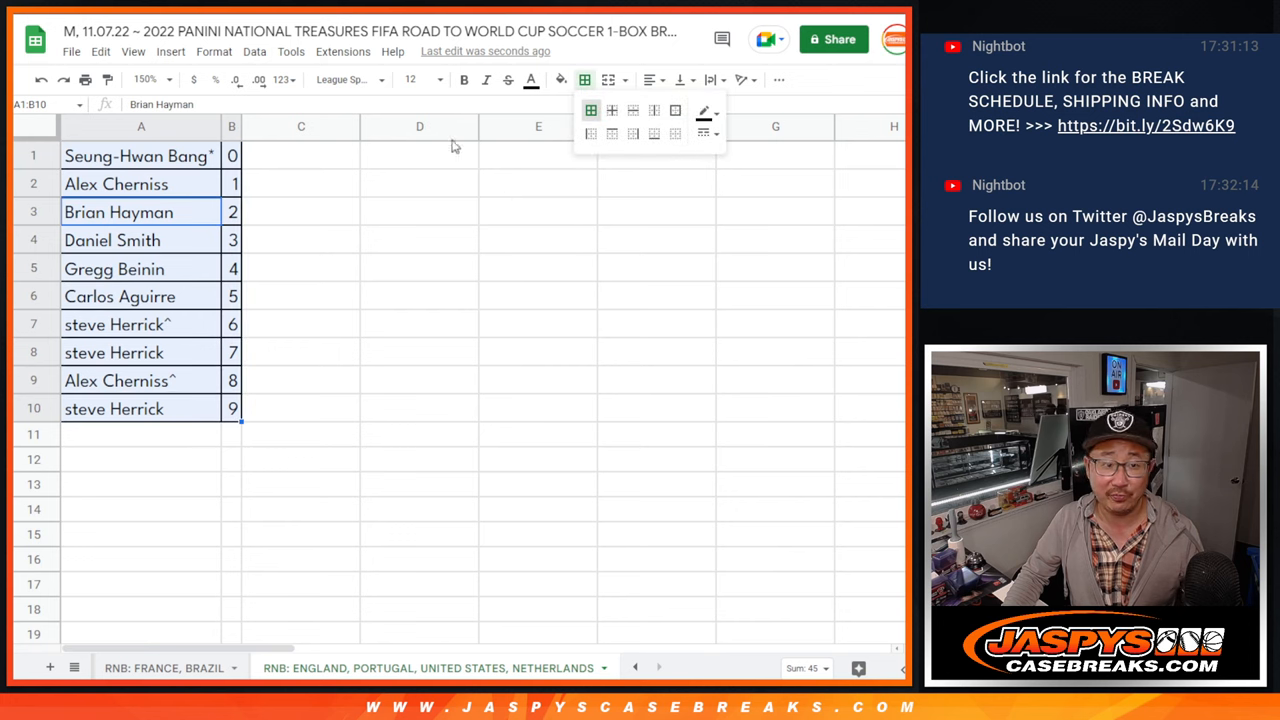